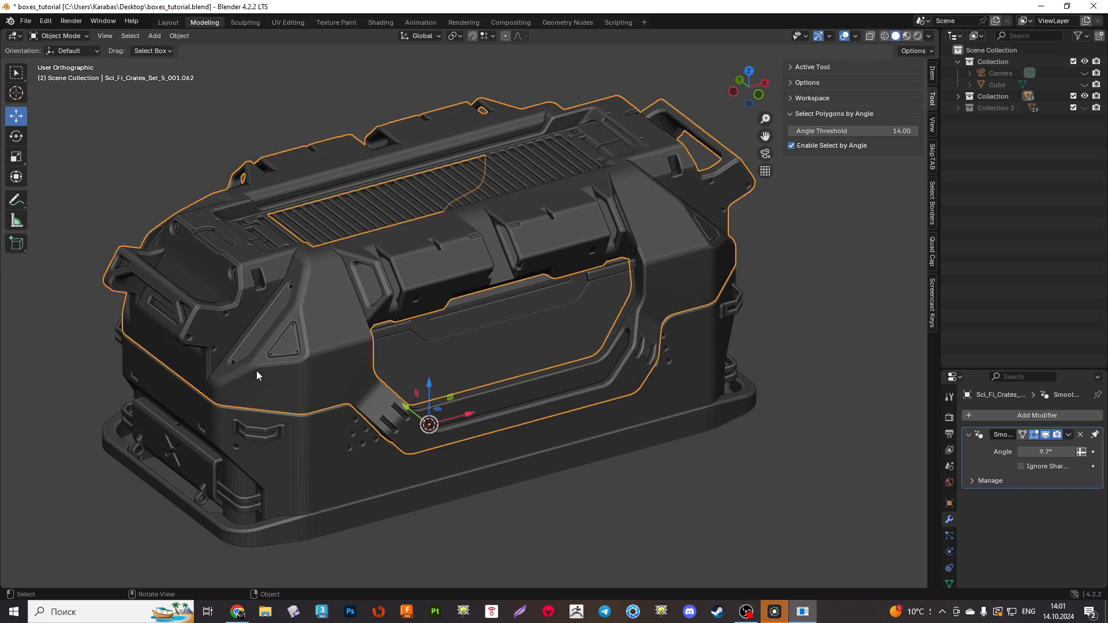
Apply Shade Smooth to the crate part from its right-click menu.
{"action": "right_click", "coordinate": [257, 374]}
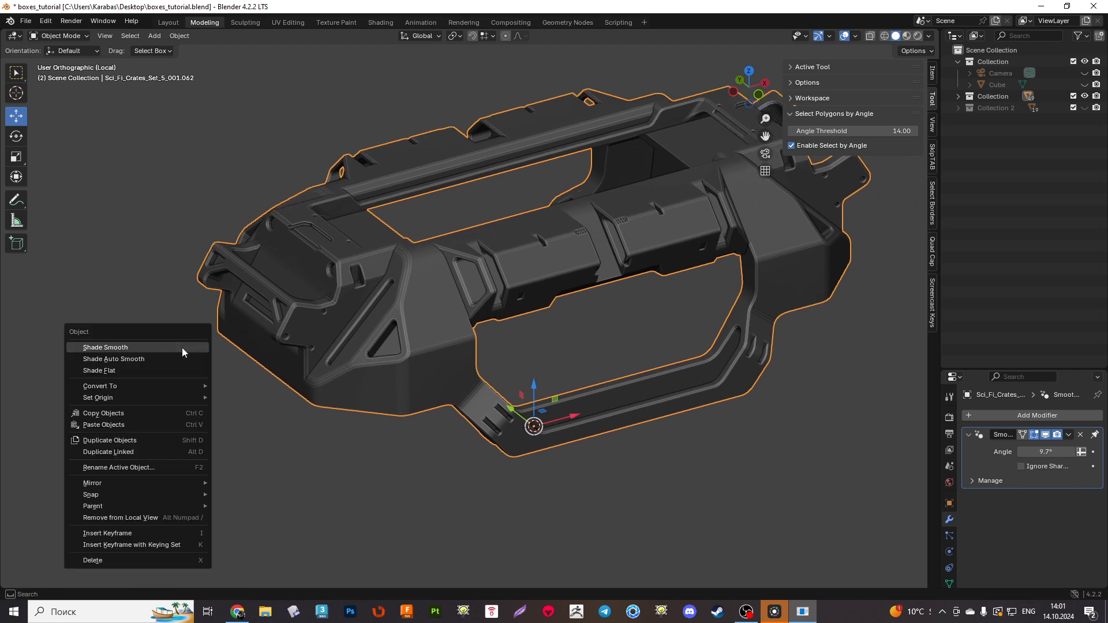
{"action": "left_click", "coordinate": [113, 358]}
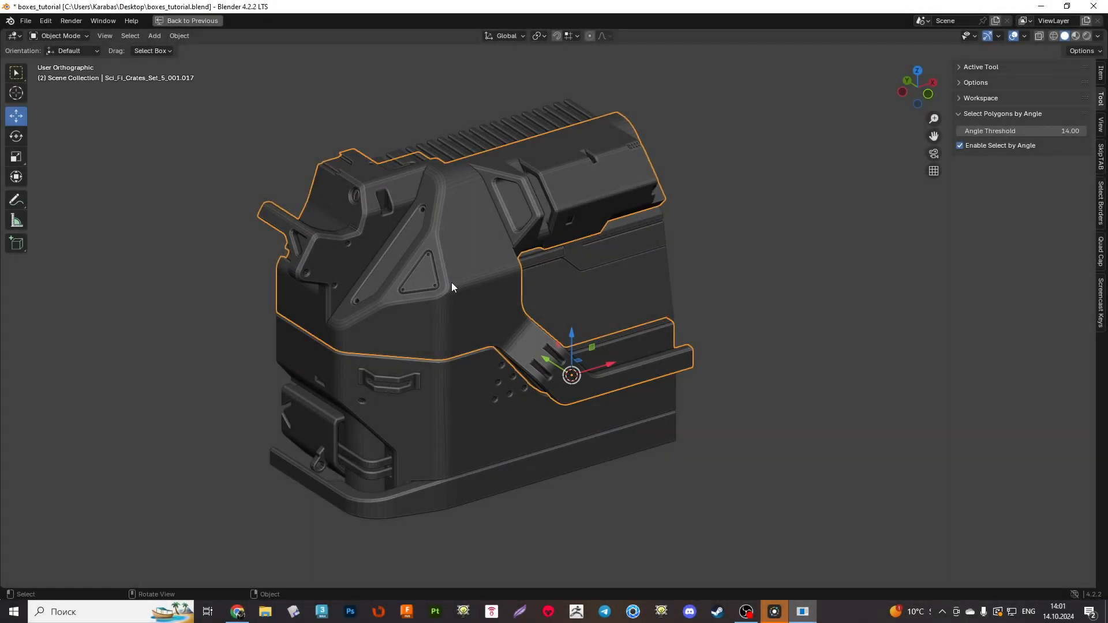
{"action": "key", "text": "Tab"}
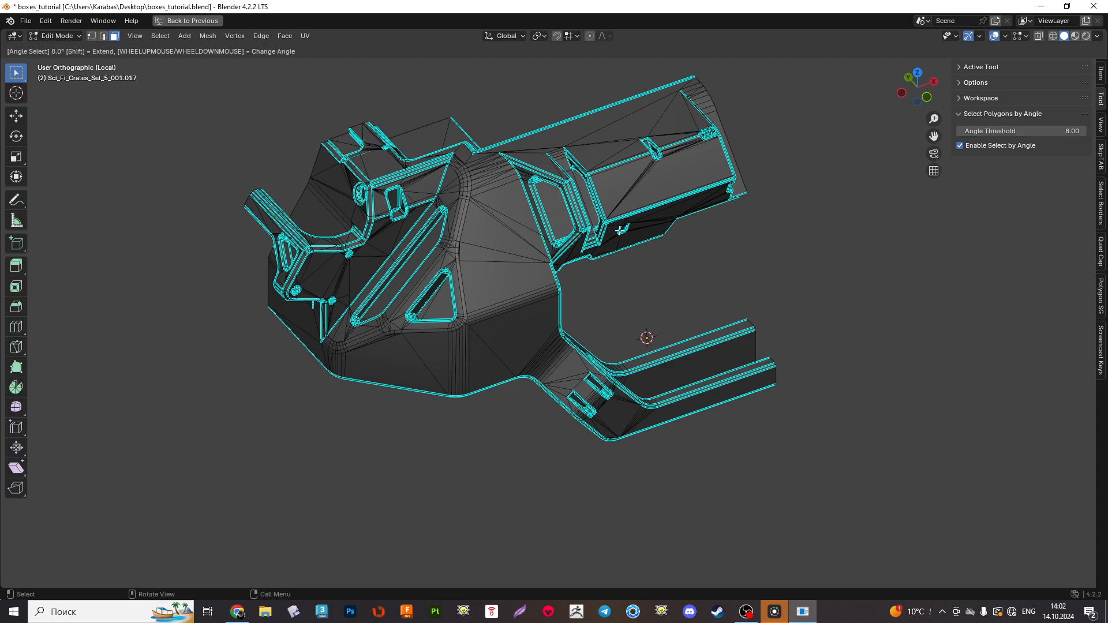
Raise the Select by Angle threshold, then return it to 8 degrees.
{"action": "scroll", "scroll_direction": "up", "scroll_amount": 3}
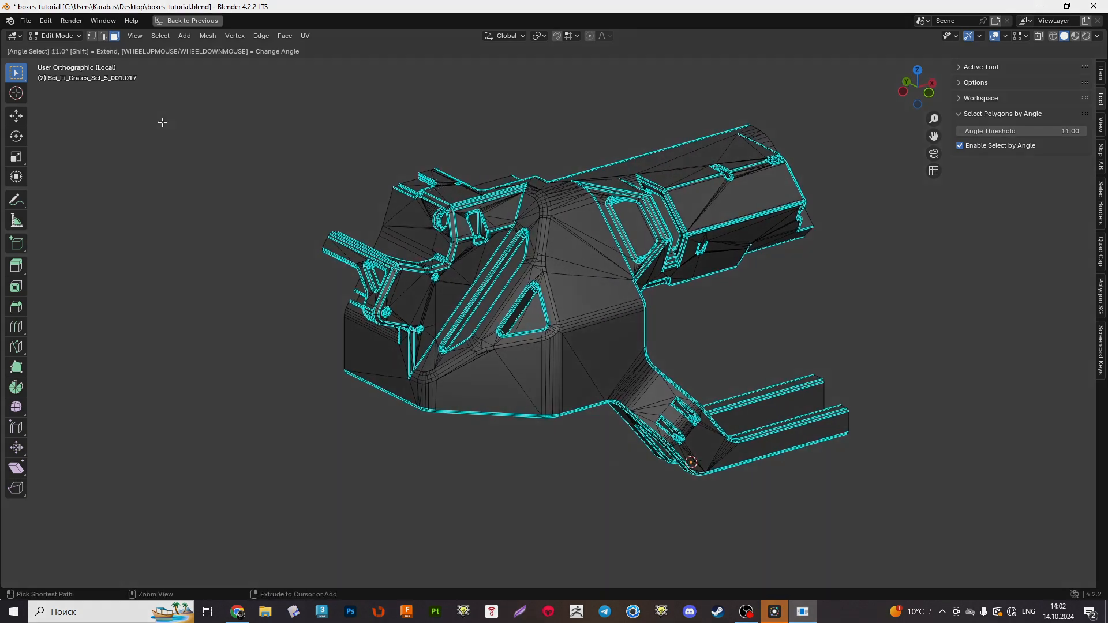
{"action": "scroll", "scroll_direction": "down", "scroll_amount": 3}
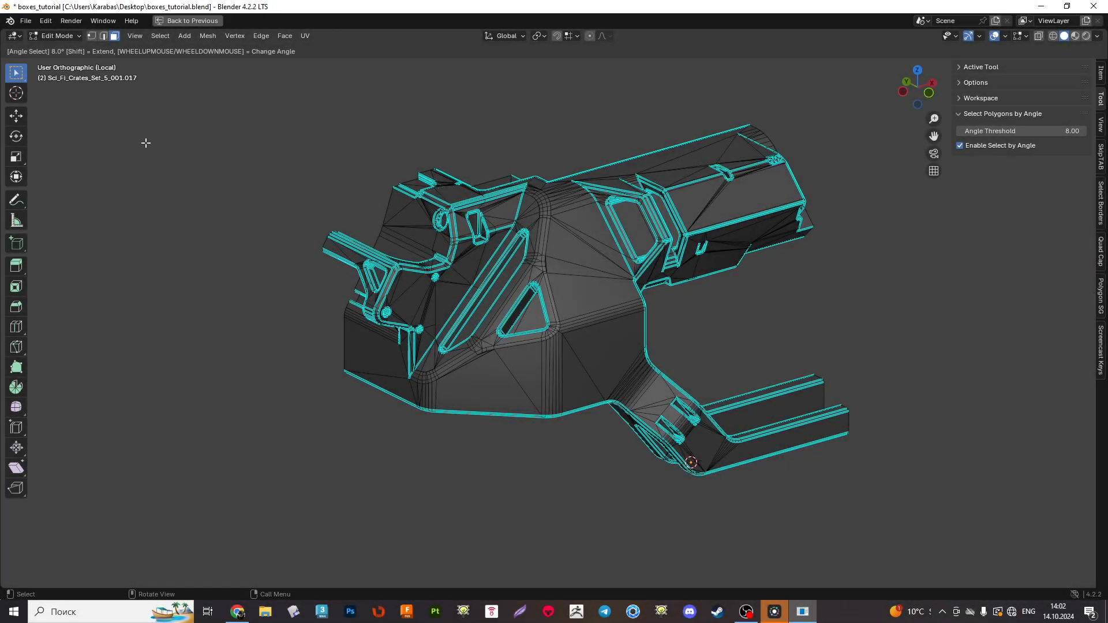
{"action": "mouse_move", "coordinate": [1099, 300]}
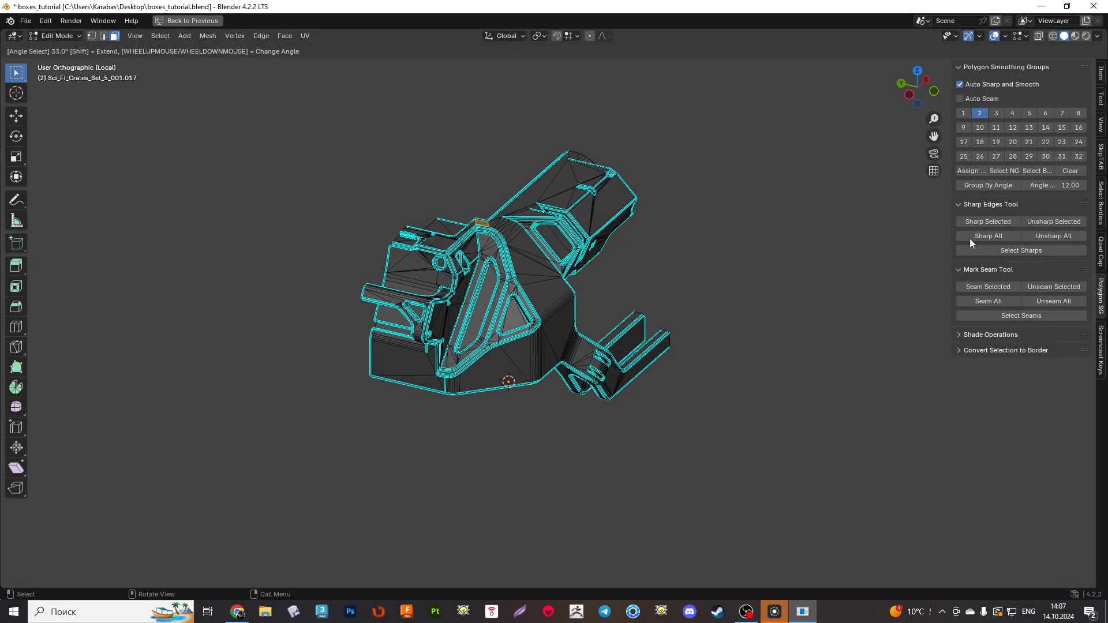
Mark sharp edges with Sharp All and return to Object Mode to inspect shading.
{"action": "left_click", "coordinate": [1036, 170]}
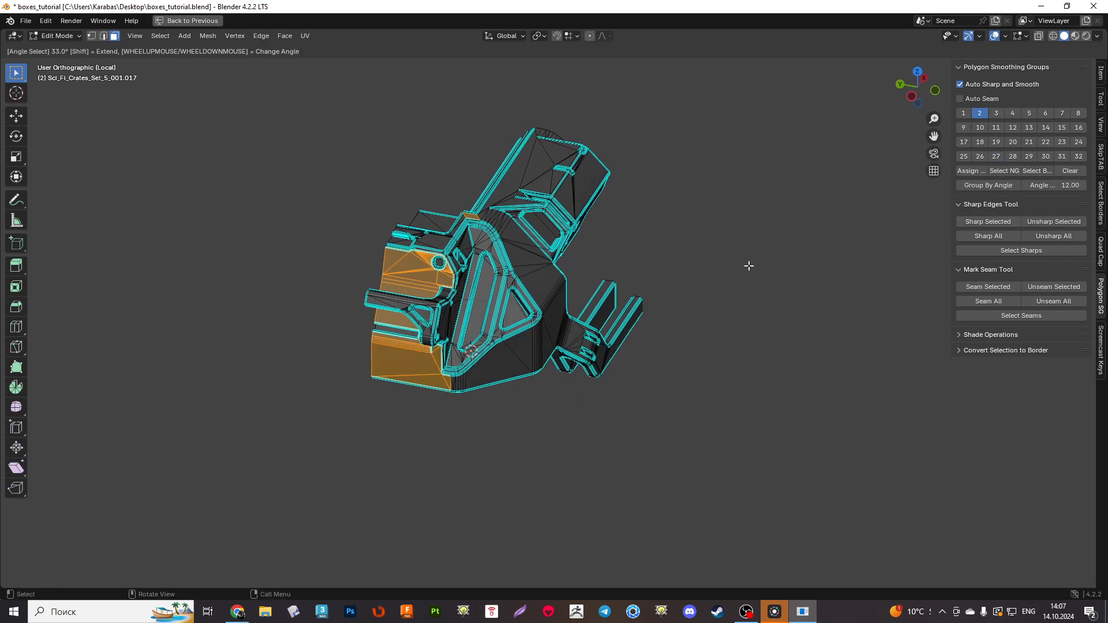
{"action": "key", "text": "Tab"}
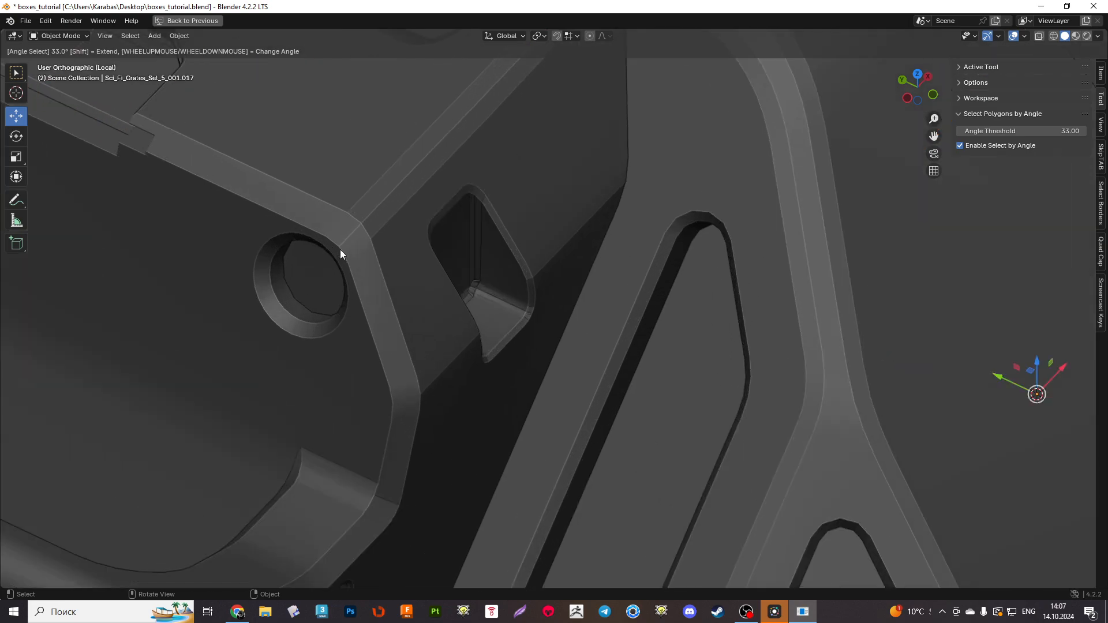
Re-enter Edit Mode on the quarter piece to inspect face smoothing groups.
{"action": "key", "text": "Tab"}
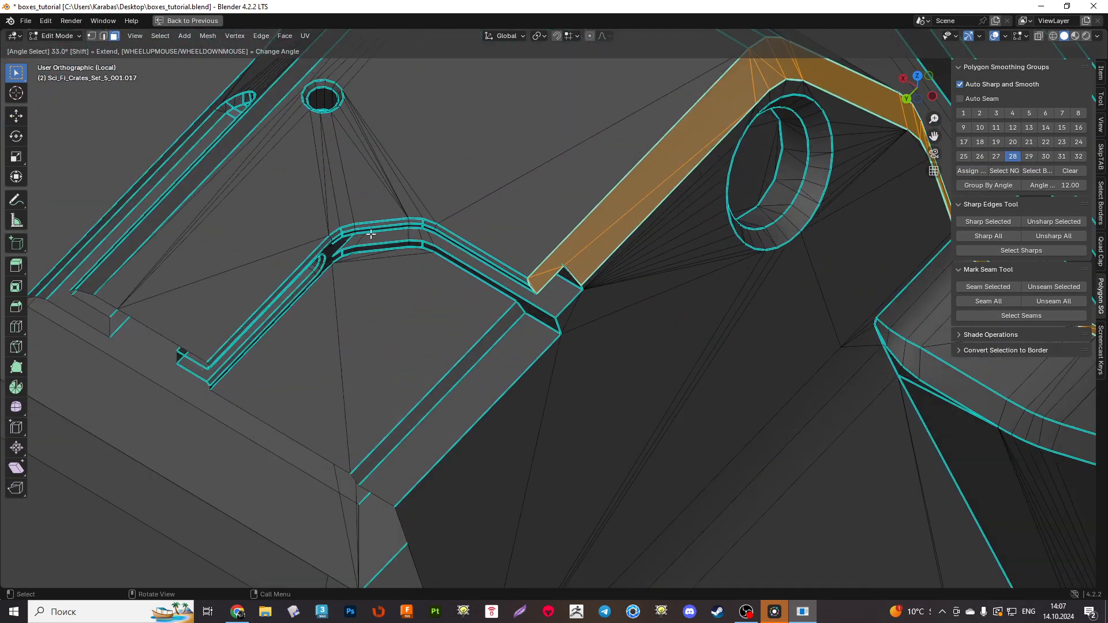
{"action": "scroll", "scroll_direction": "down", "scroll_amount": 3}
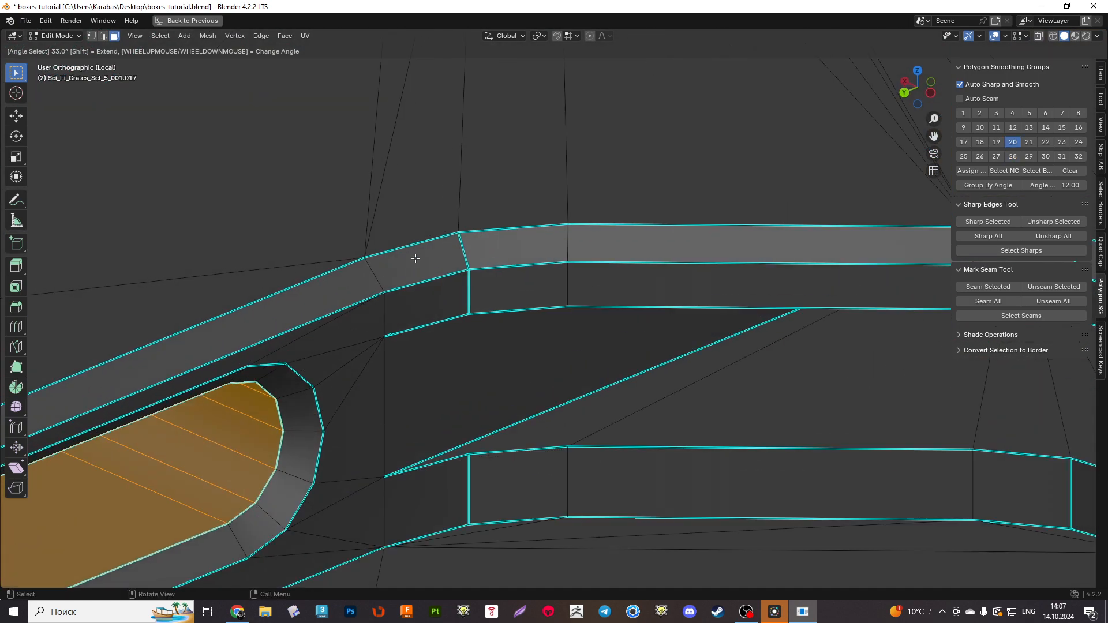